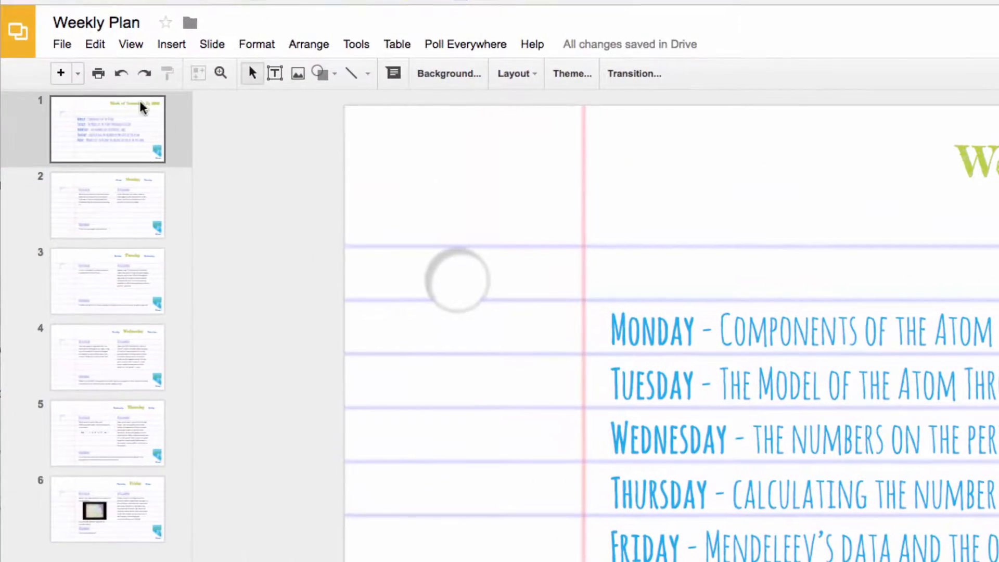
Step: Open the File menu of the Weekly Plan presentation
{"action": "left_click", "coordinate": [62, 44]}
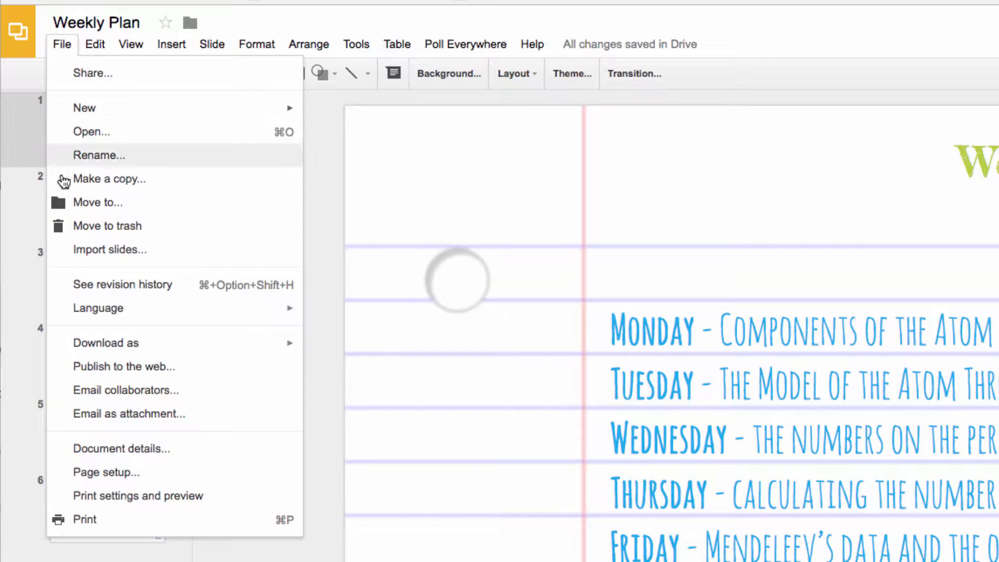
{"action": "mouse_move", "coordinate": [96, 377]}
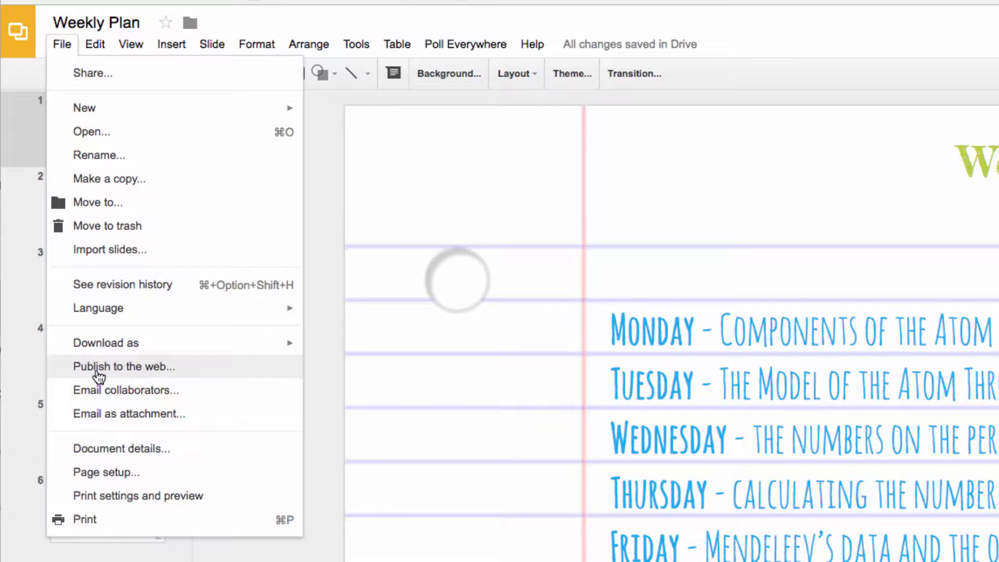
Step: Publish the Weekly Plan deck to the web from the Embed tab and confirm it
{"action": "left_click", "coordinate": [121, 366]}
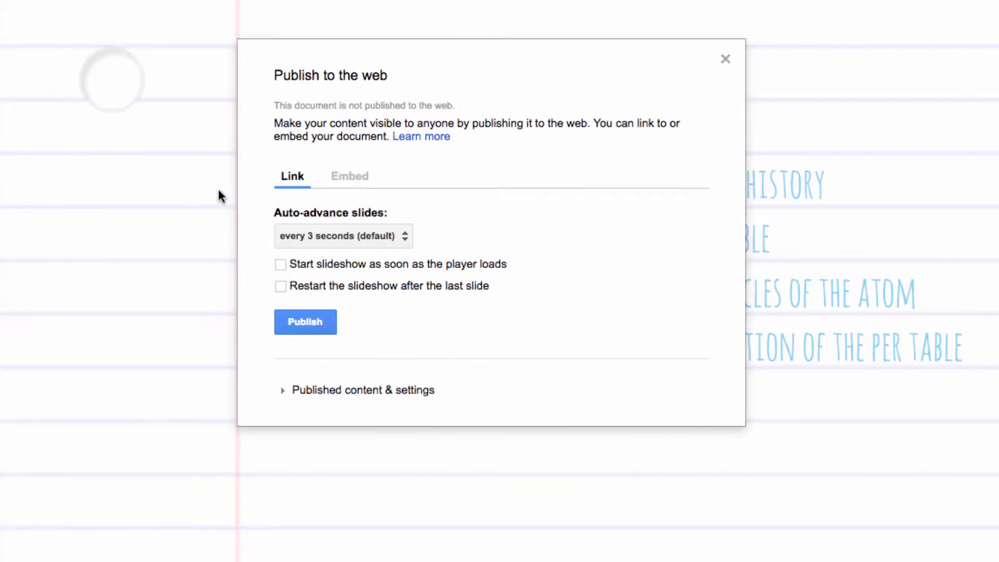
{"action": "left_click", "coordinate": [349, 176]}
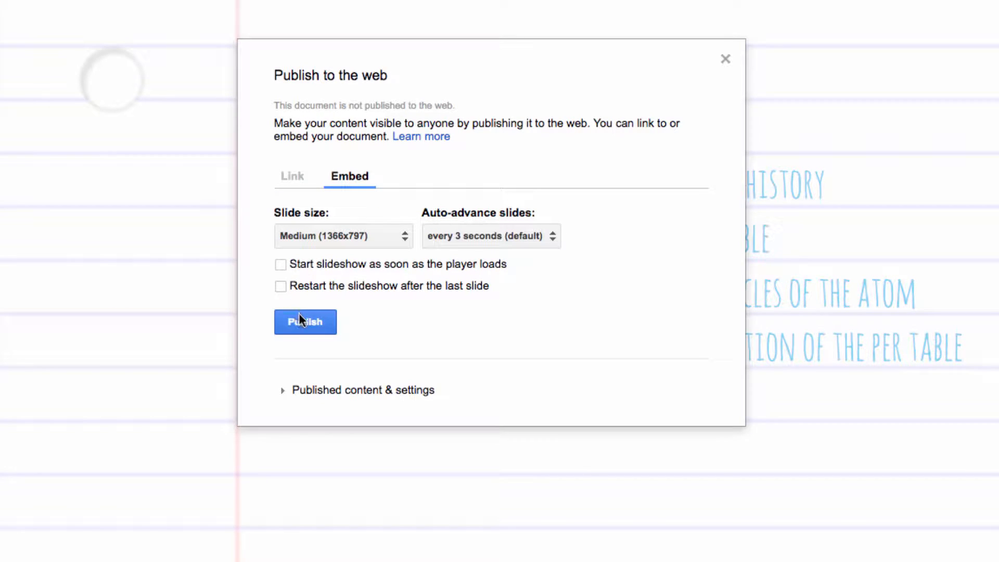
{"action": "left_click", "coordinate": [305, 322]}
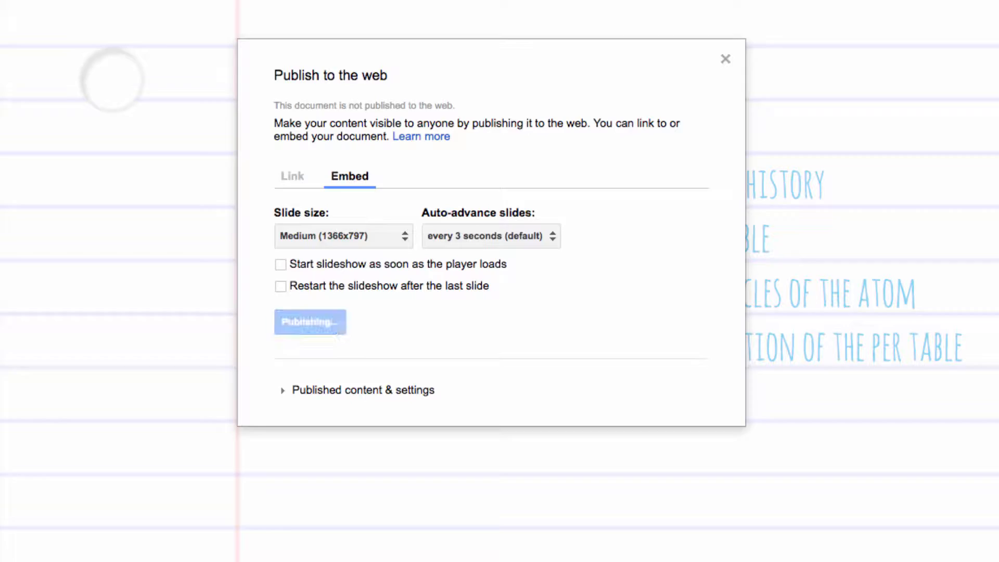
{"action": "left_click", "coordinate": [309, 322]}
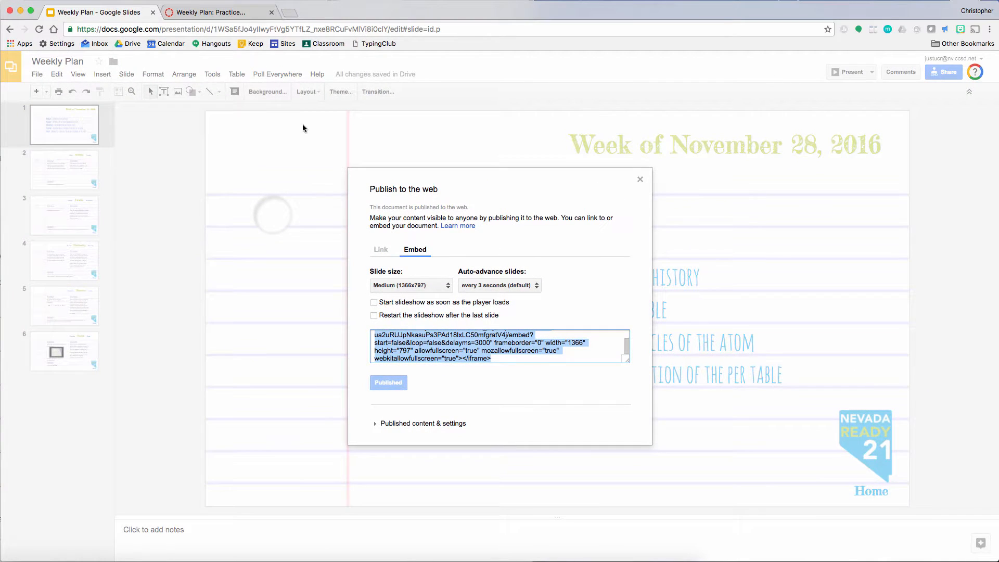
Step: Switch to the Canvas tab and begin editing the Weekly Plan page
{"action": "left_click", "coordinate": [208, 12]}
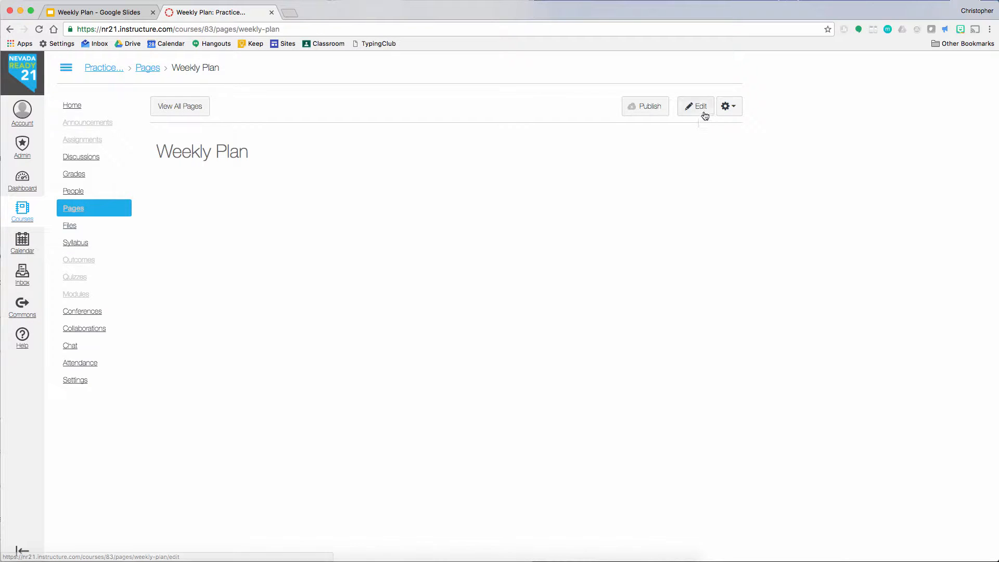
{"action": "left_click", "coordinate": [695, 106]}
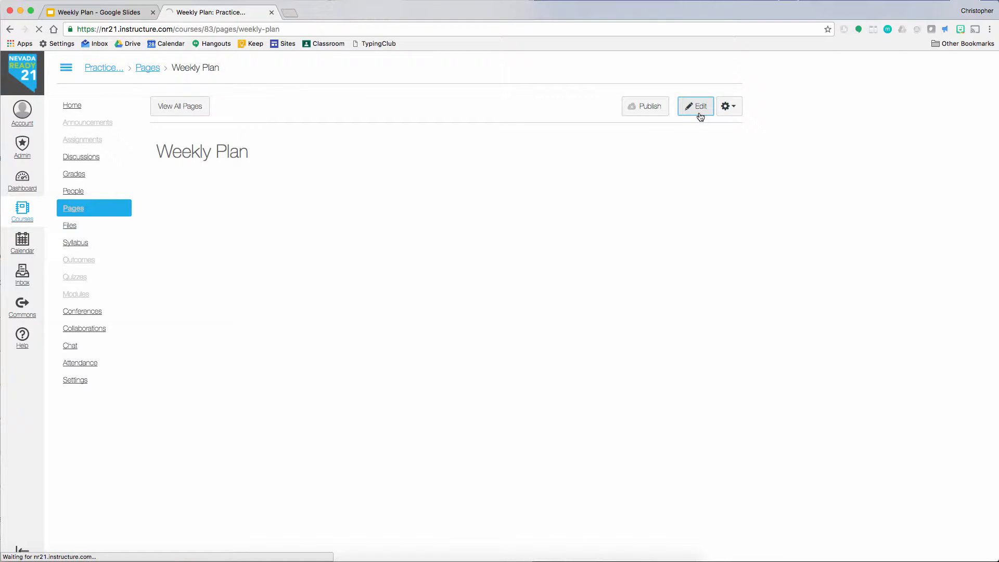
{"action": "left_click", "coordinate": [696, 105]}
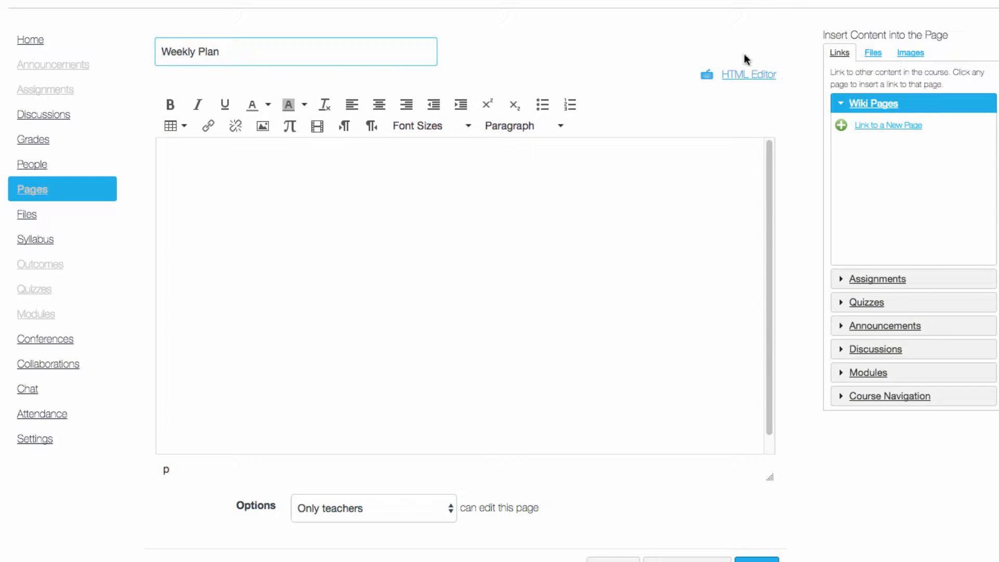
Step: Paste the Google Slides iframe code into the page's HTML editor
{"action": "left_click", "coordinate": [748, 74]}
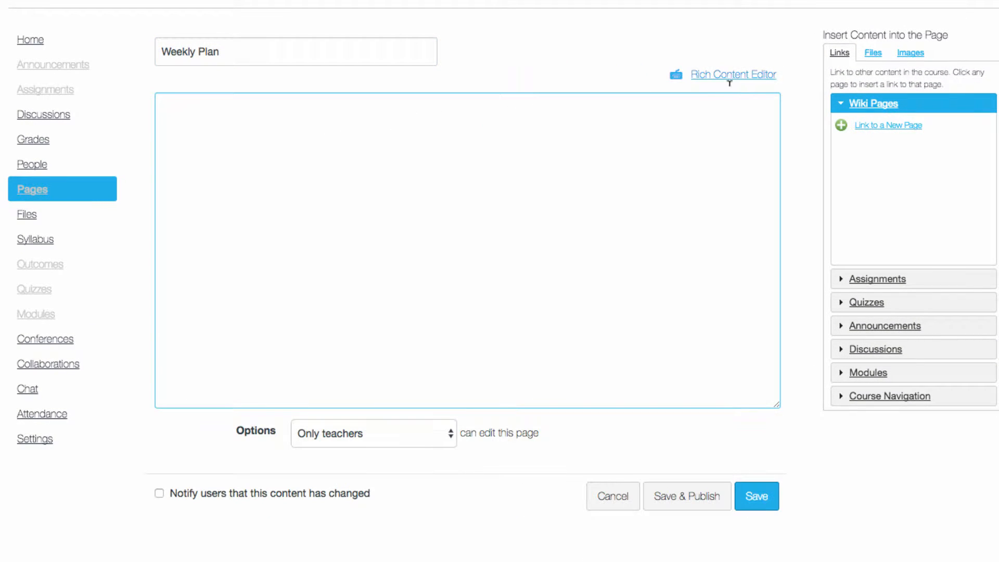
{"action": "right_click", "coordinate": [550, 142]}
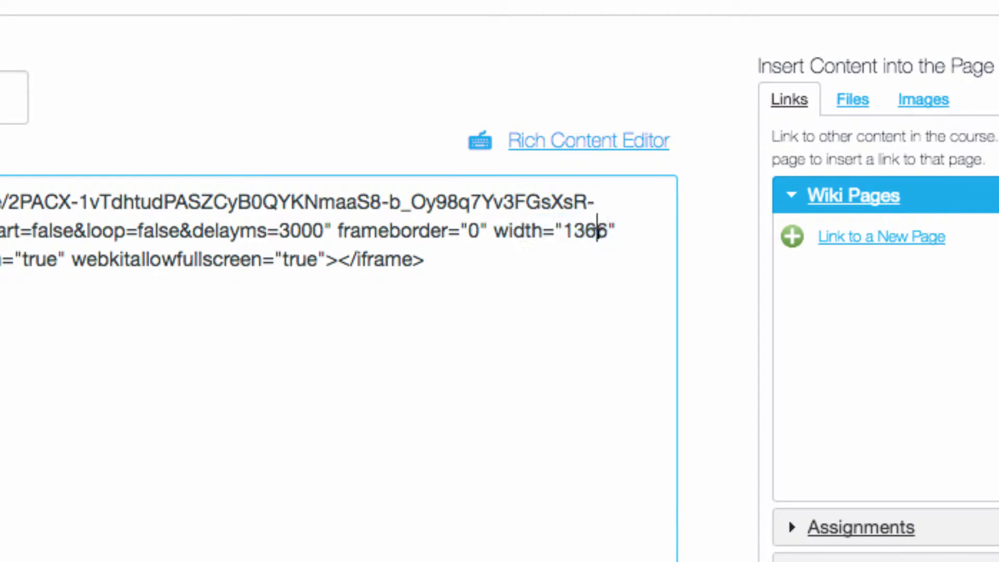
Step: Resize the iframe to 100% width and 500 height, then save the page
{"action": "double_click", "coordinate": [583, 231]}
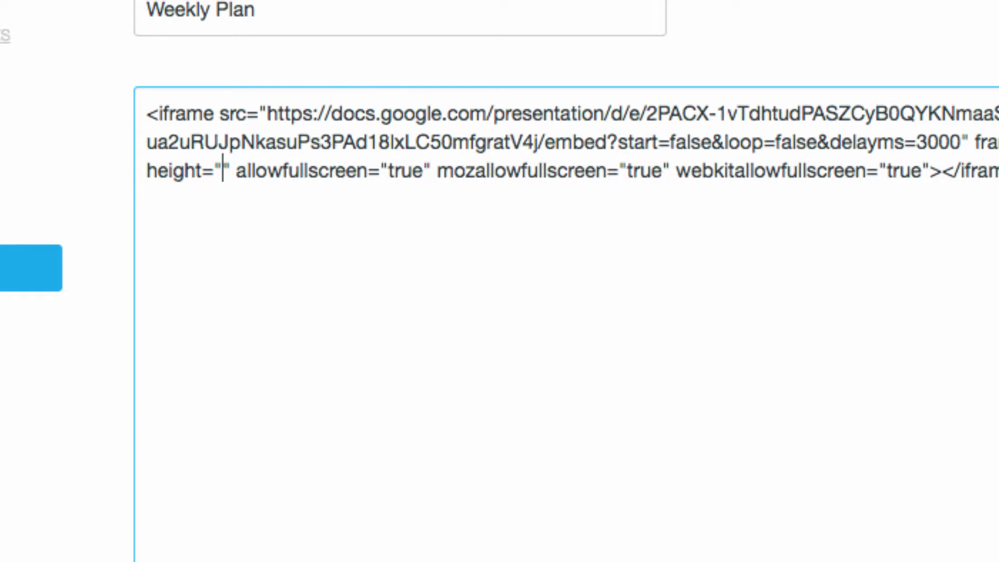
{"action": "type", "text": "500"}
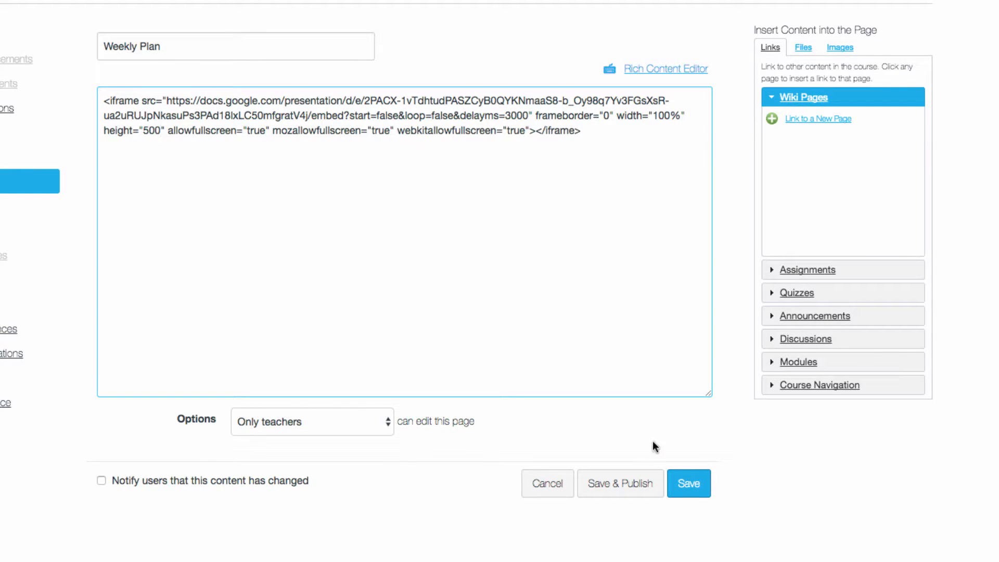
{"action": "left_click", "coordinate": [688, 483]}
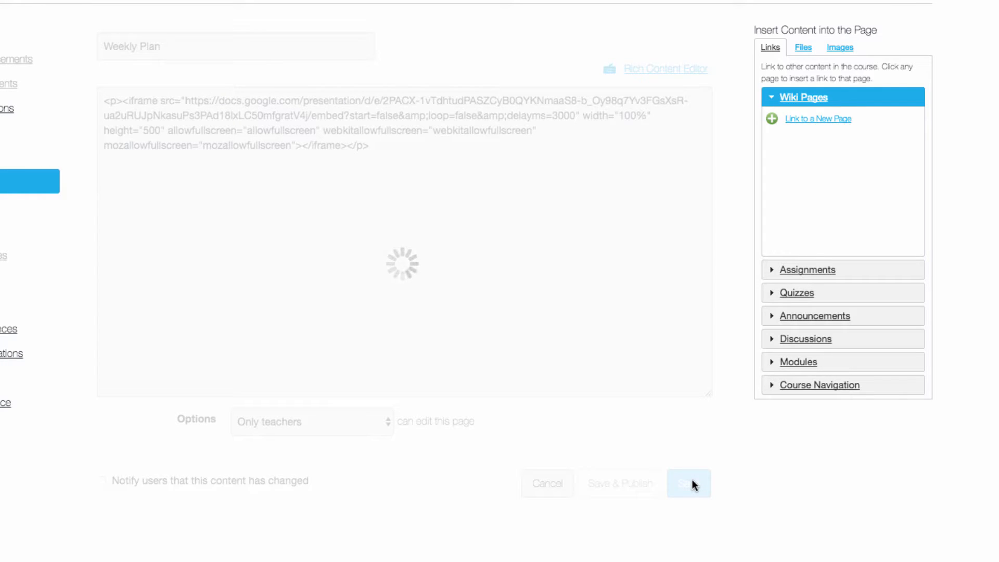
{"action": "left_click", "coordinate": [688, 483]}
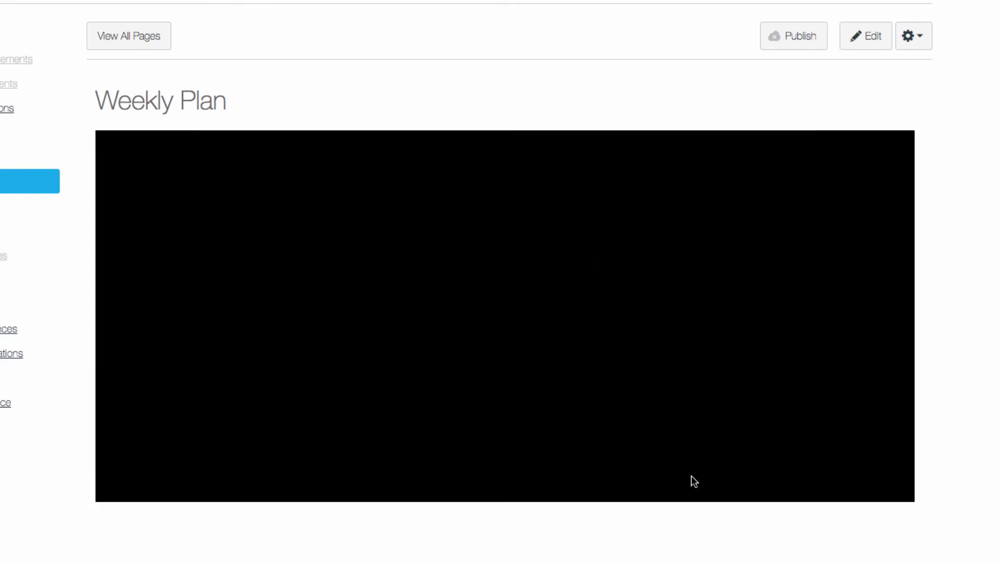